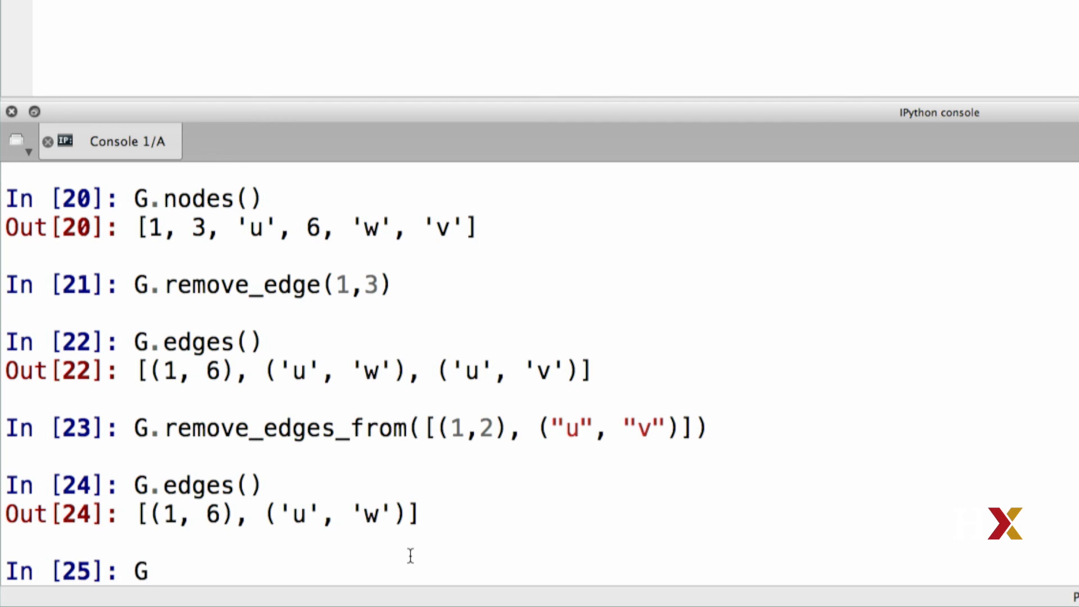
{"action": "type", "text": ".number_"}
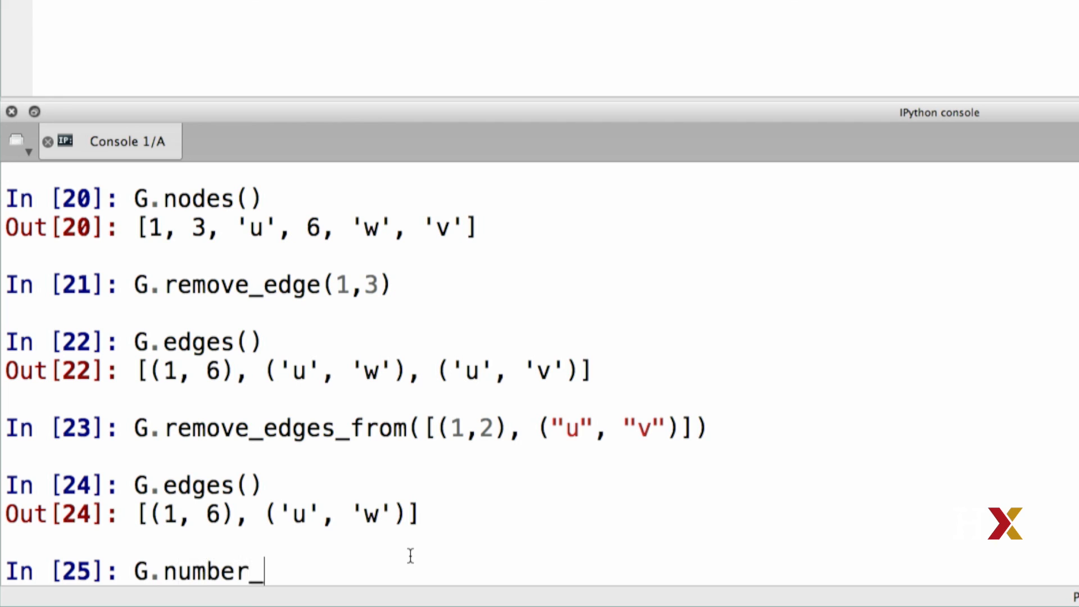
{"action": "type", "text": "of_nodes("}
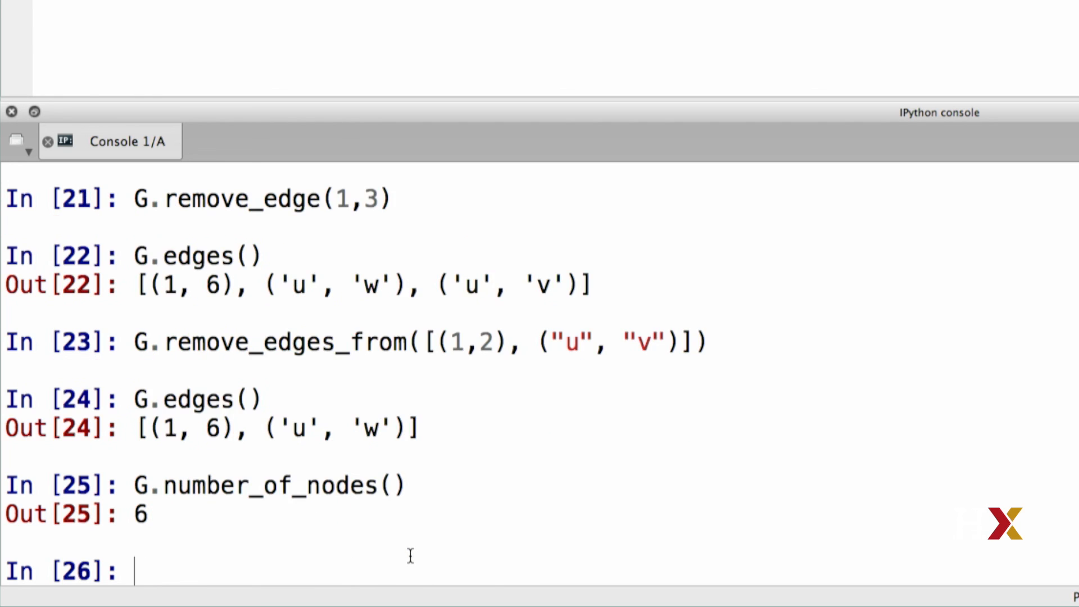
{"action": "type", "text": "G.number_of_nodes()"}
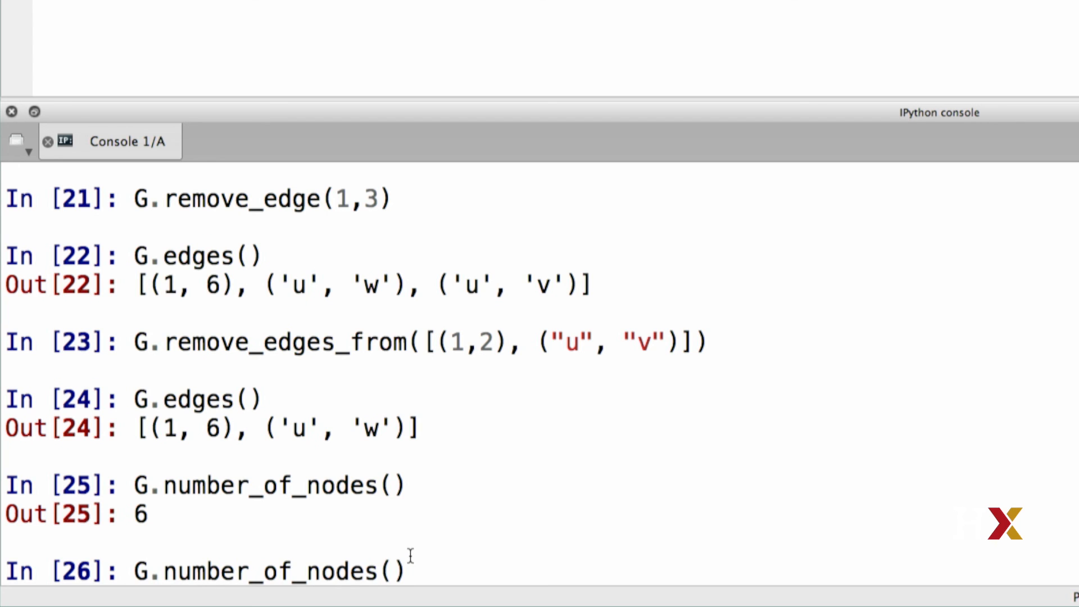
{"action": "type", "text": "number_of_edges()"}
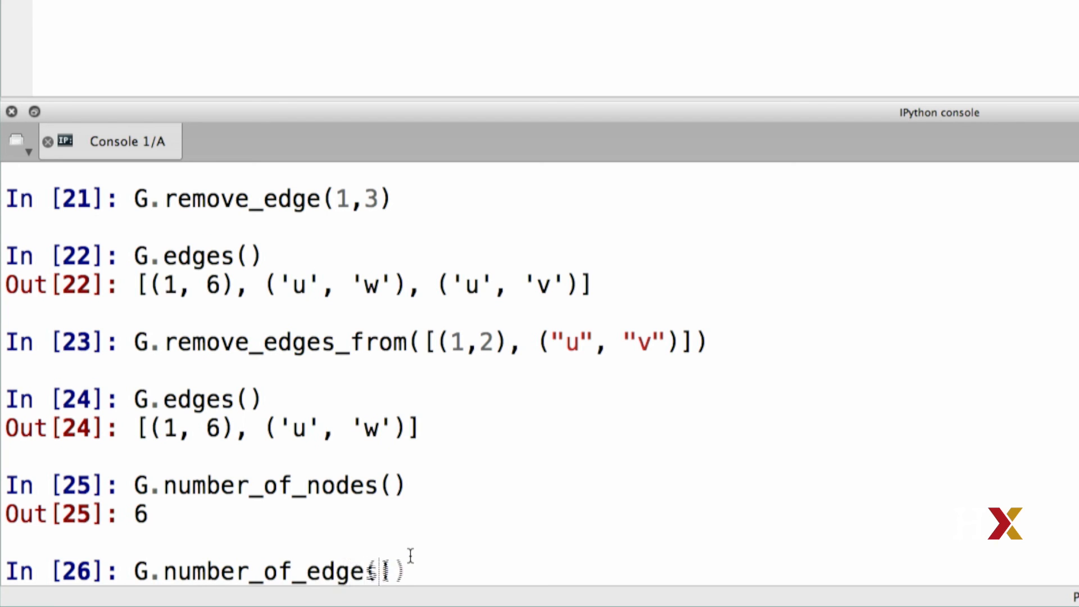